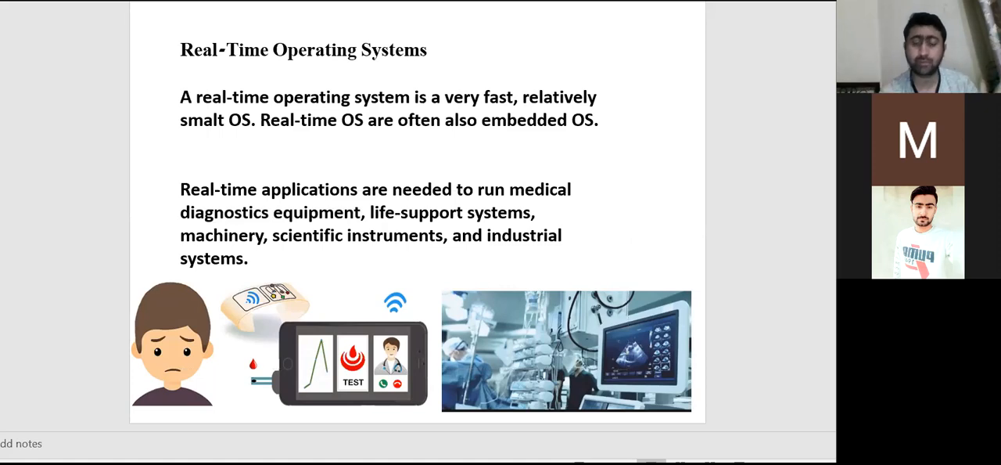
- Advance the slideshow to the COMMAND.COM DOS window screenshot slide
key(Right)
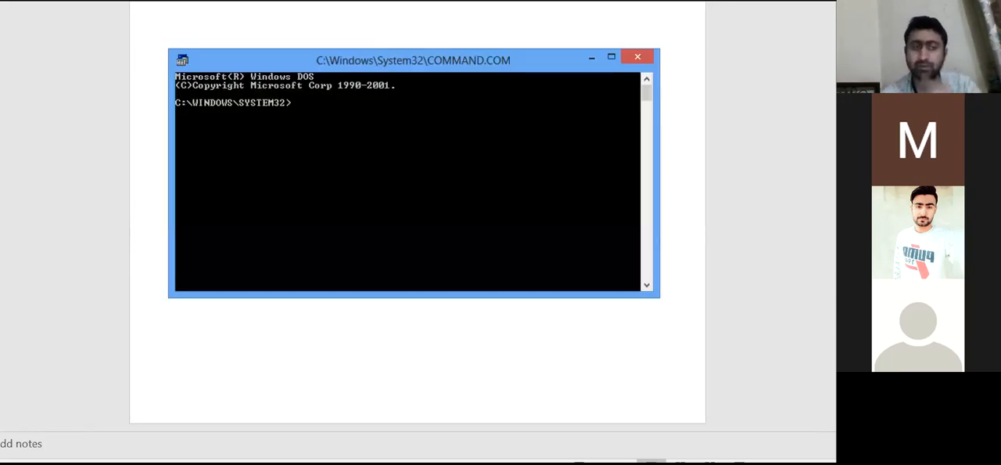
- Advance the slideshow to the Common Operating Systems slide listing MS-DOS through Windows 8.1
click(638, 56)
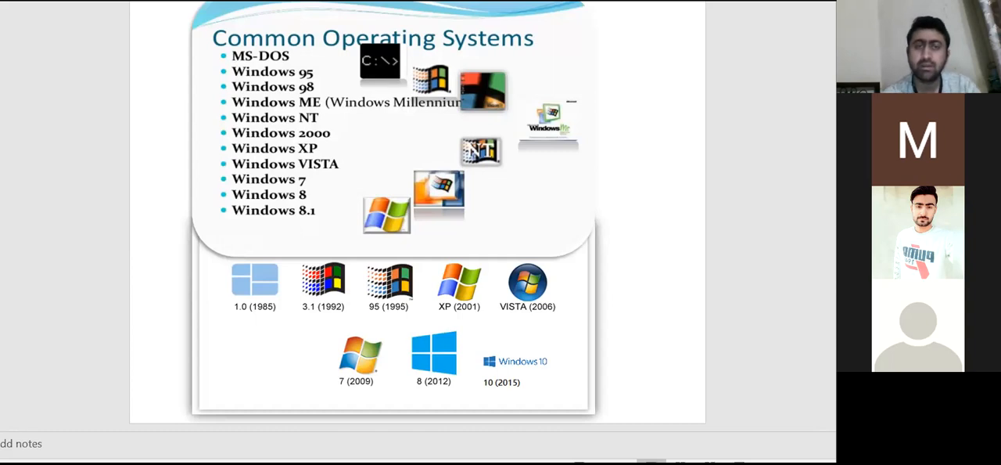
mouse_move(389, 96)
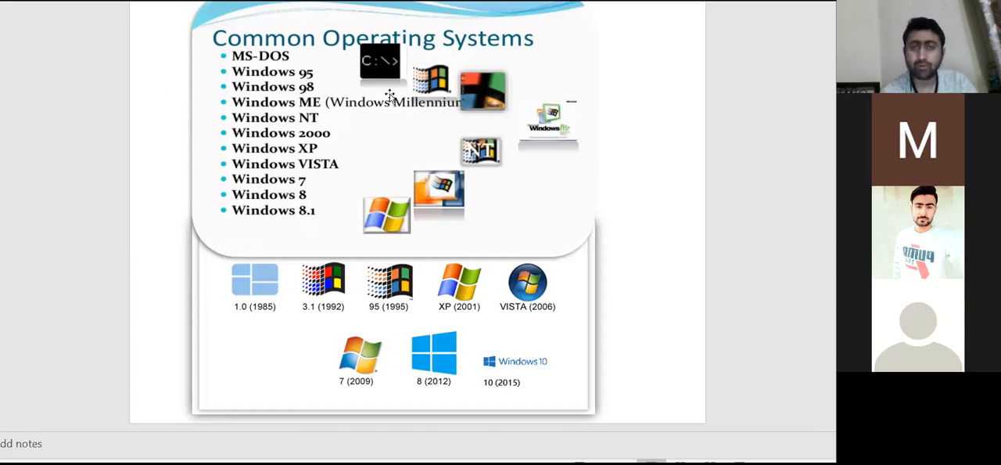
mouse_move(296, 163)
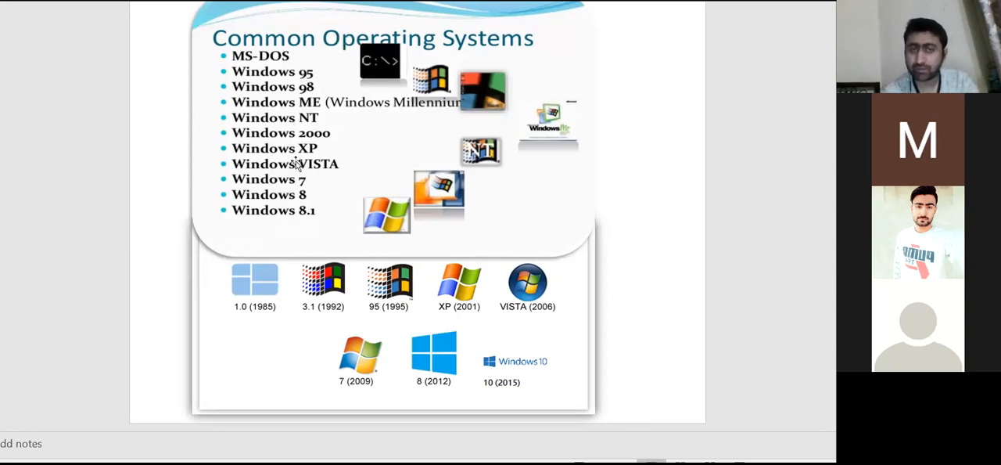
mouse_move(310, 79)
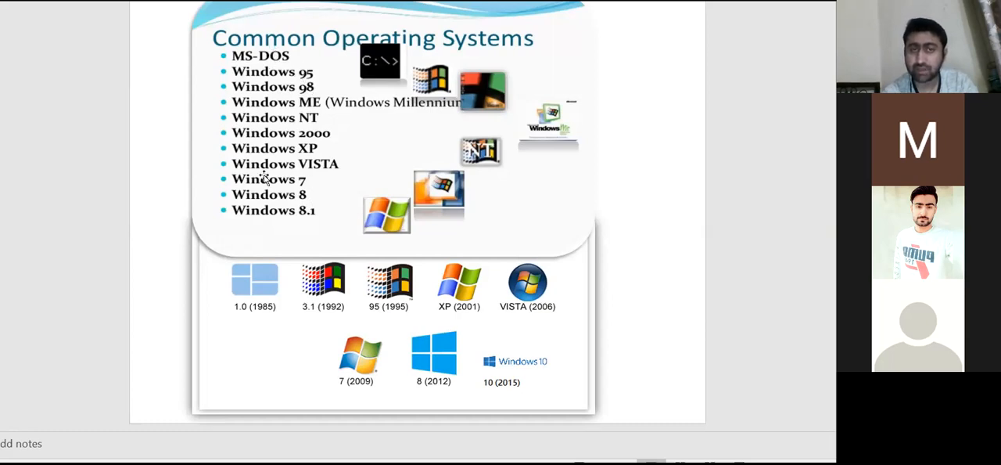
mouse_move(305, 196)
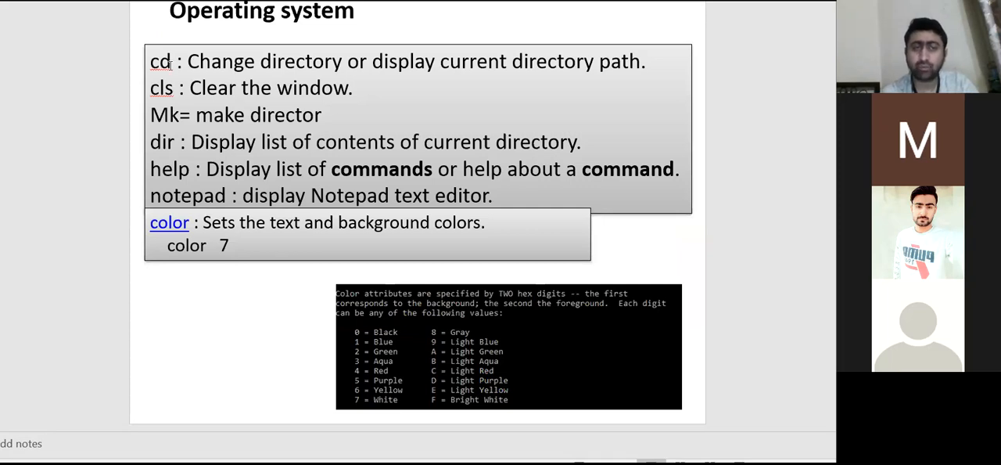
click(313, 88)
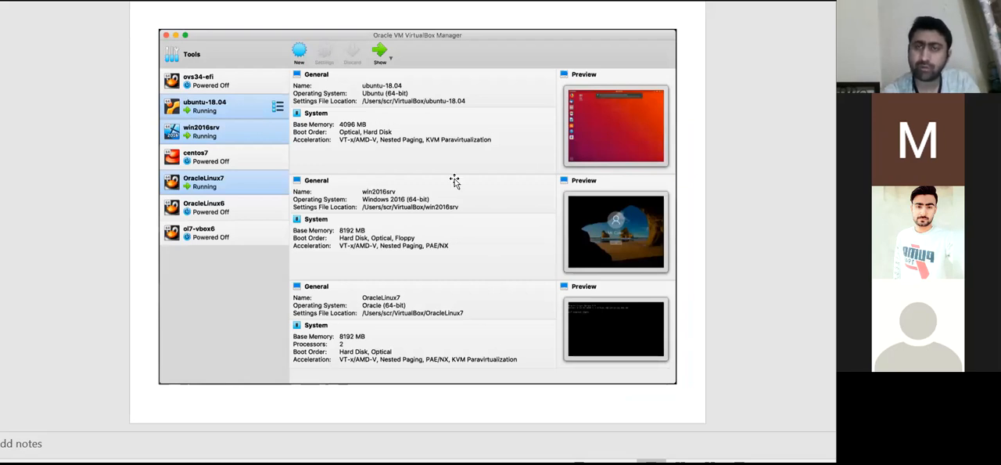
mouse_move(570, 143)
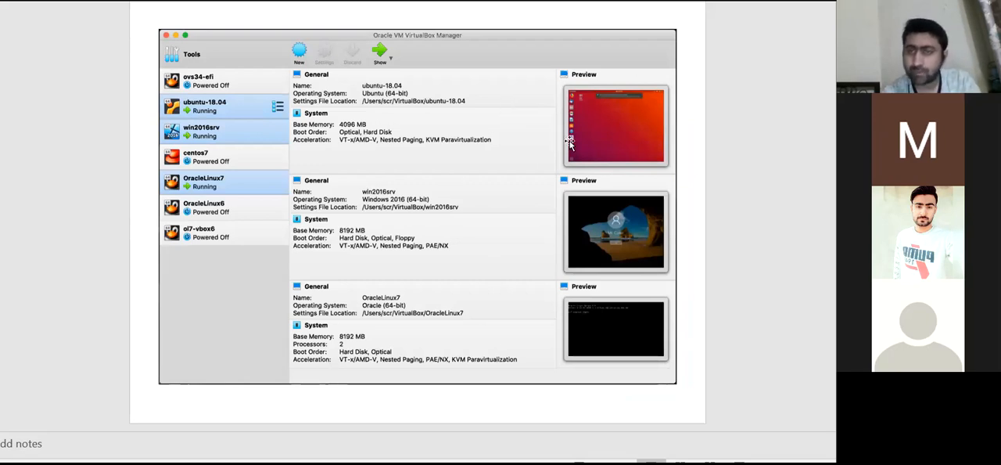
mouse_move(622, 210)
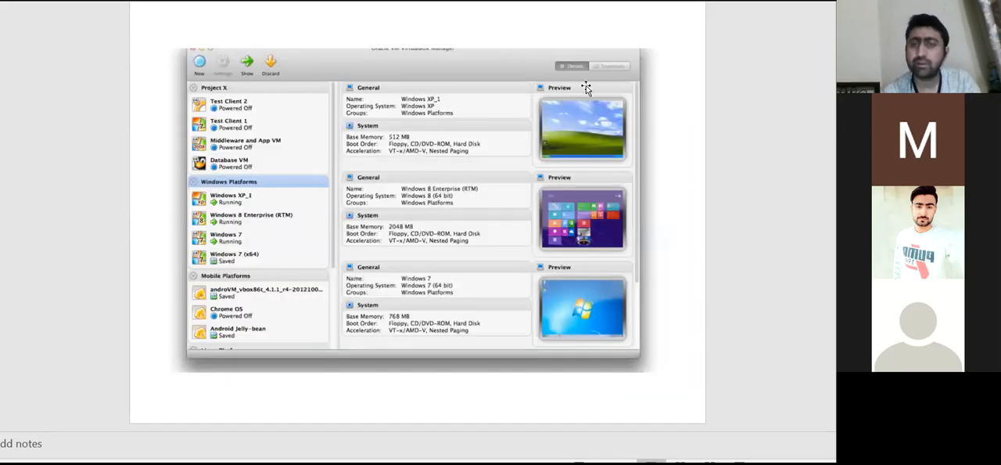
mouse_move(577, 122)
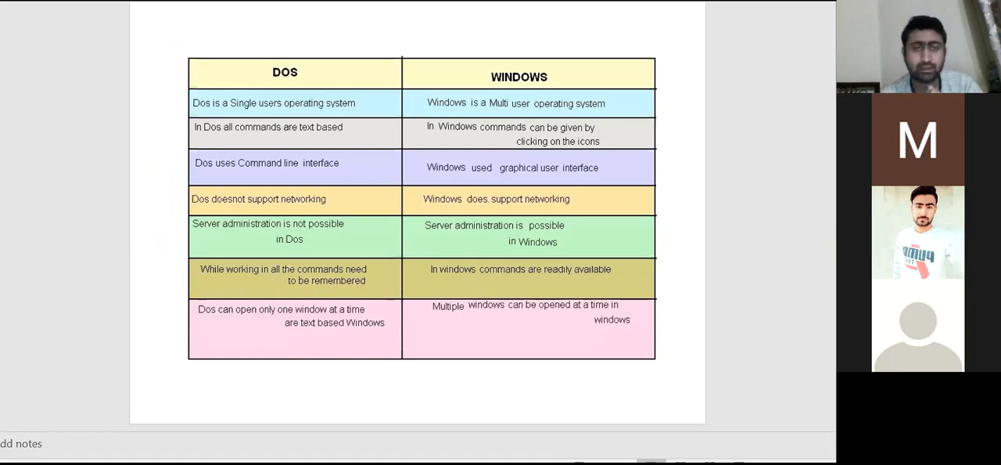
mouse_move(202, 125)
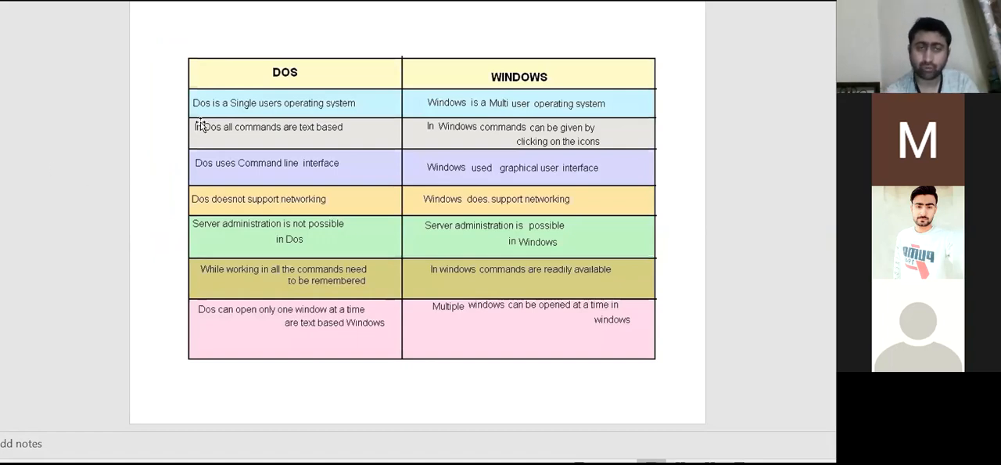
mouse_move(262, 139)
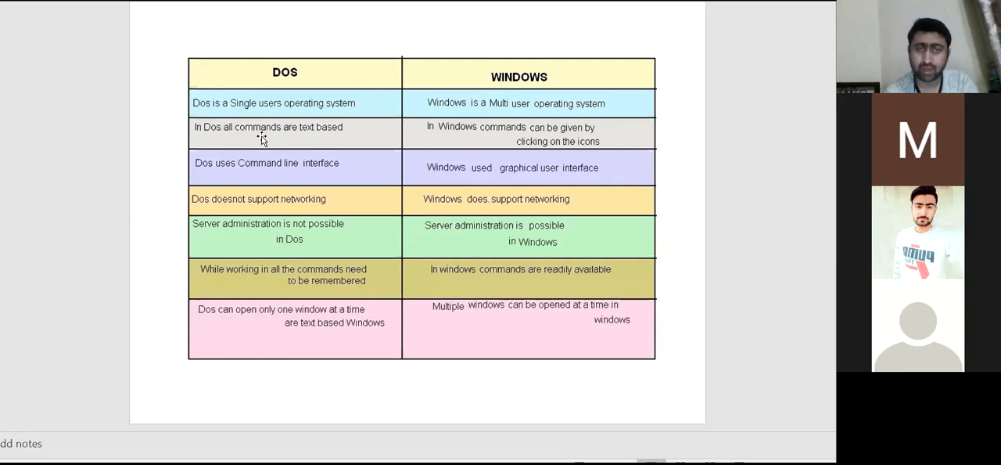
mouse_move(441, 140)
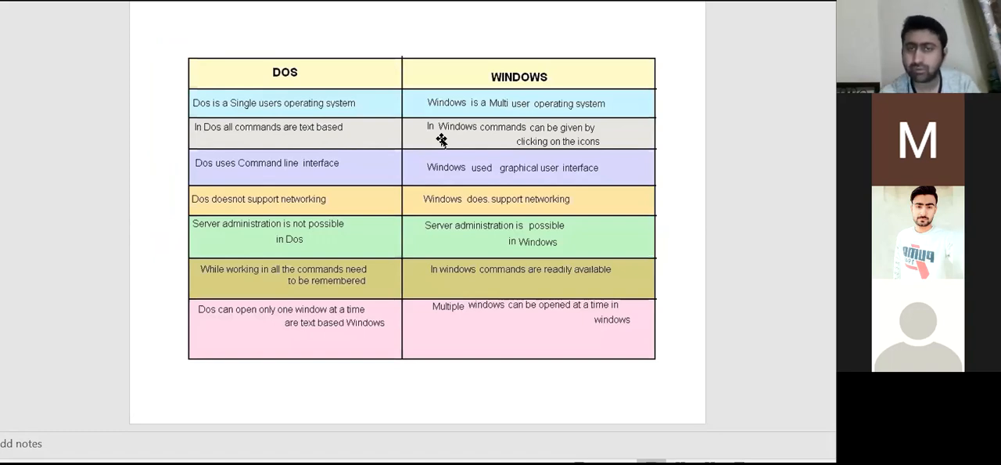
mouse_move(601, 159)
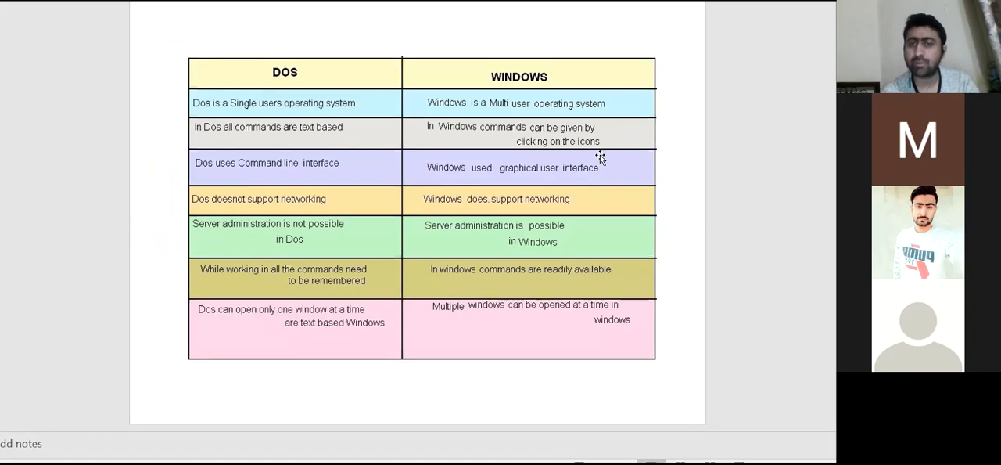
mouse_move(613, 172)
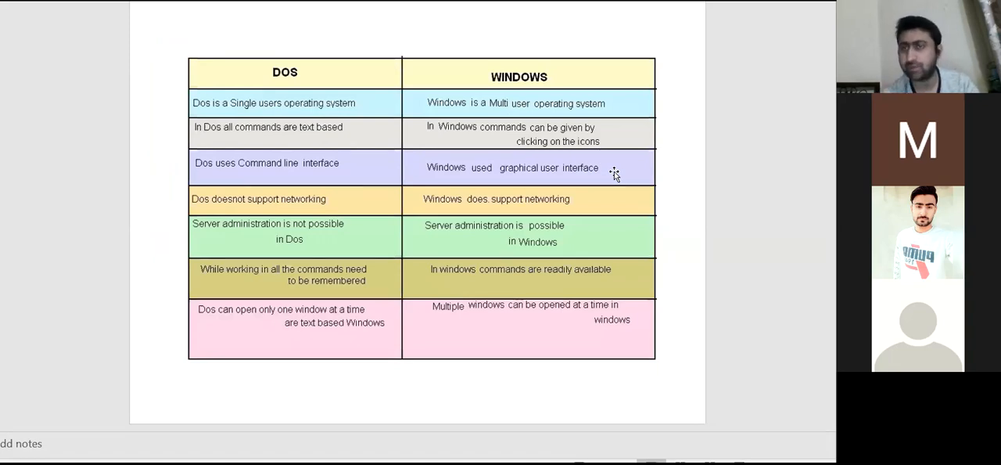